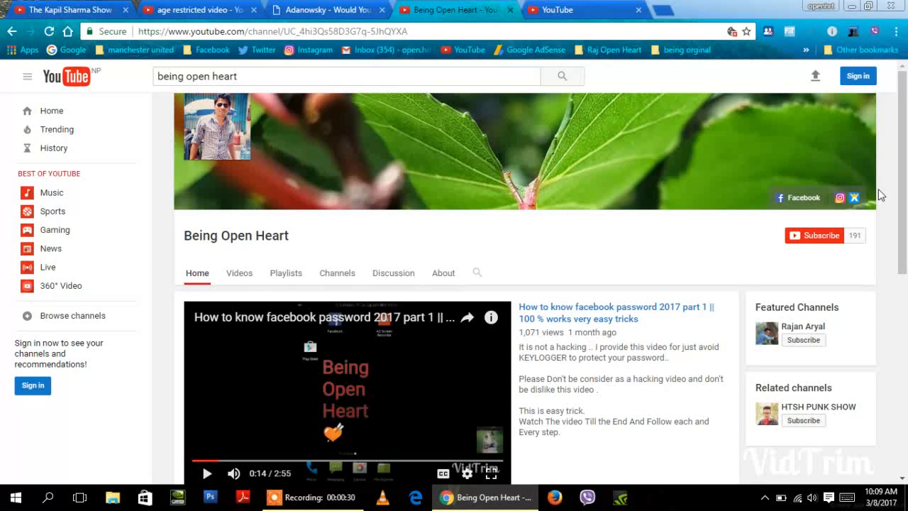
- Switch to the 'age restricted video - YouTube' search results
click(191, 10)
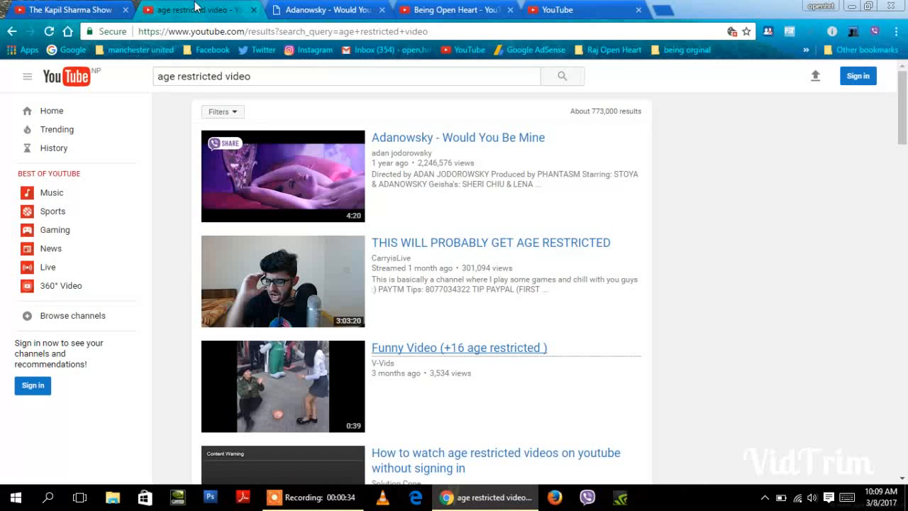
mouse_move(458, 137)
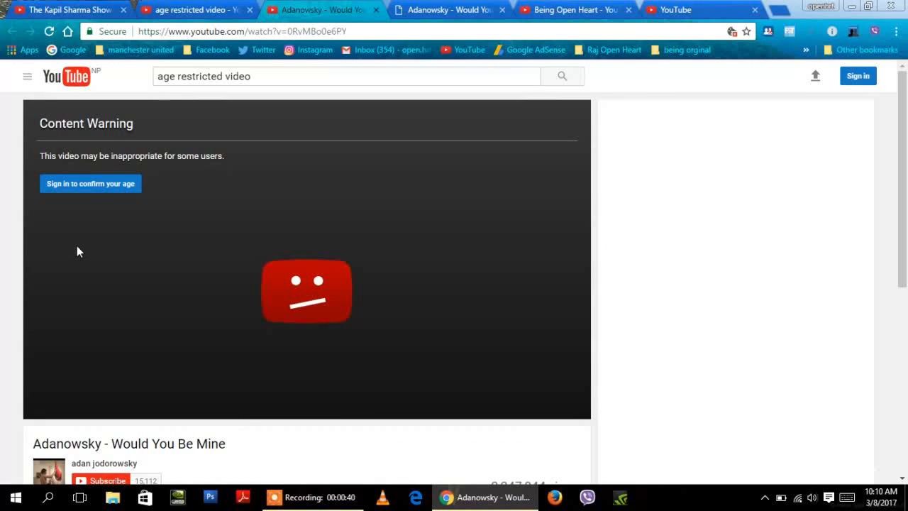
mouse_move(60, 207)
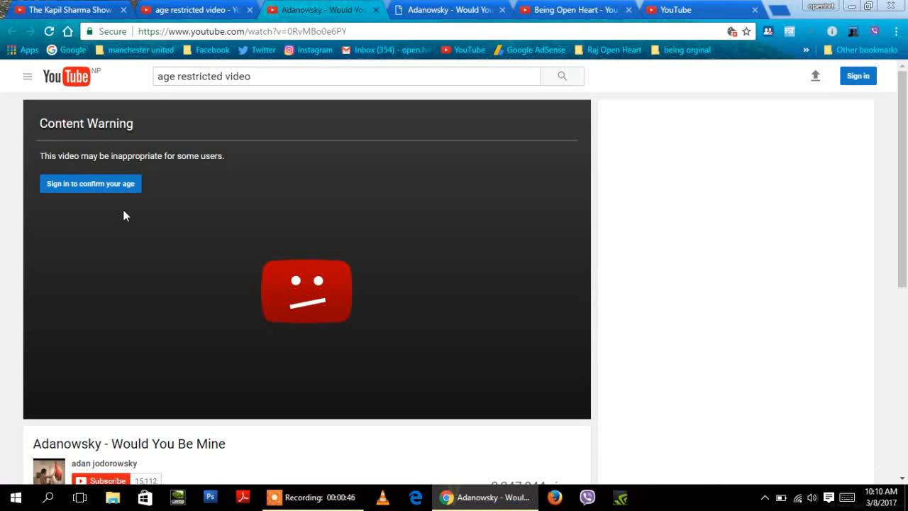
mouse_move(124, 253)
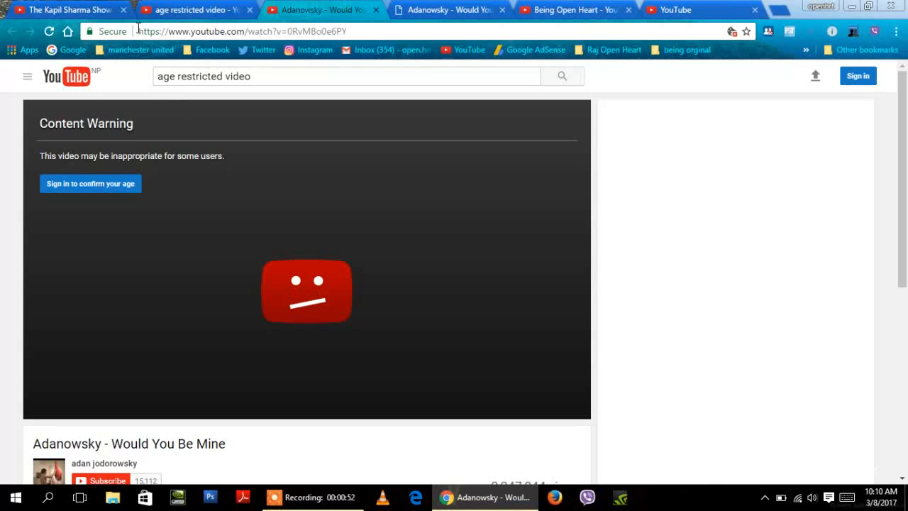
double_click(163, 32)
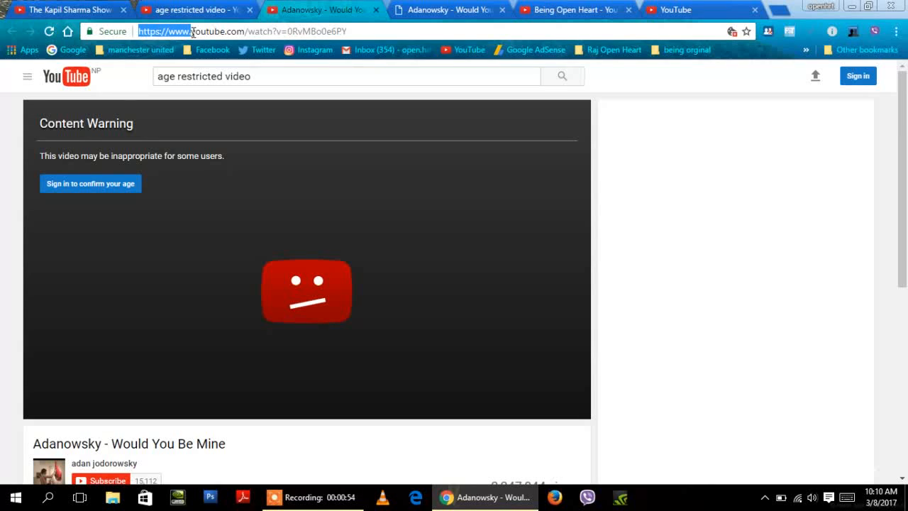
click(284, 31)
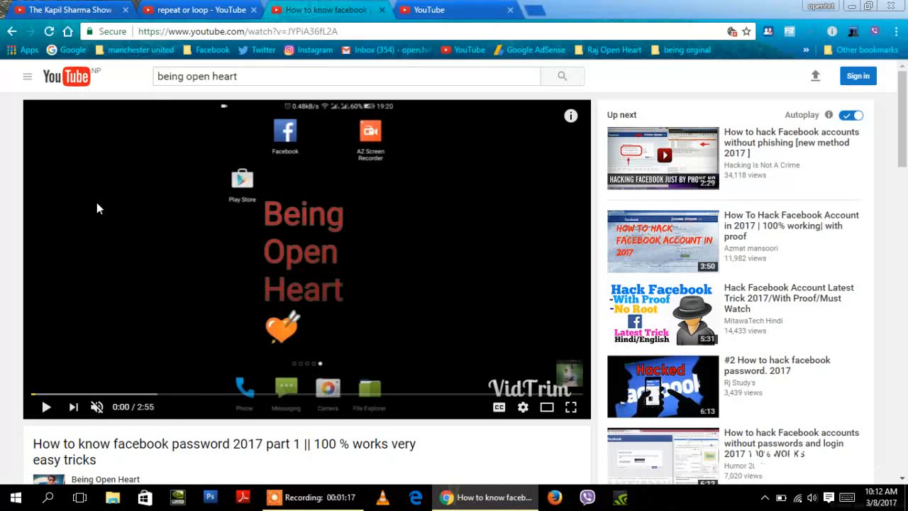
mouse_move(107, 207)
text(listenonrepea)
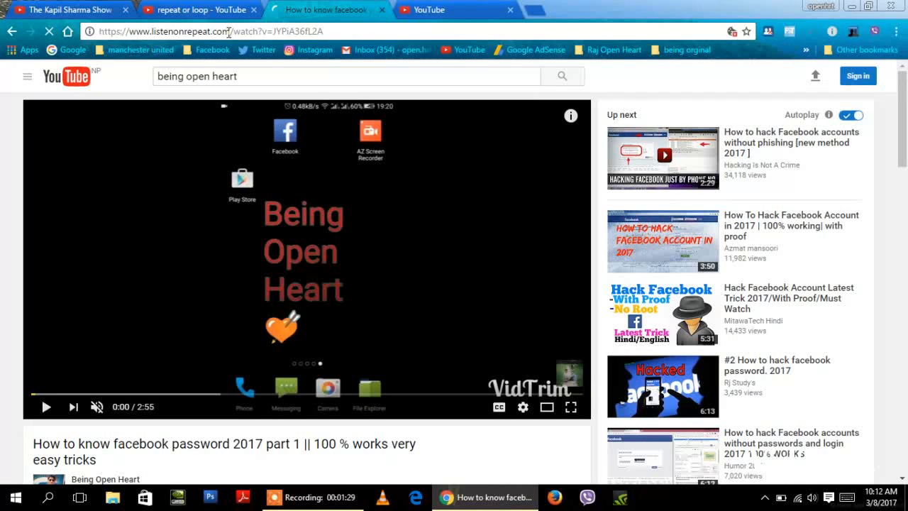
- Load the Facebook password video on listenonrepeat.com
click(105, 479)
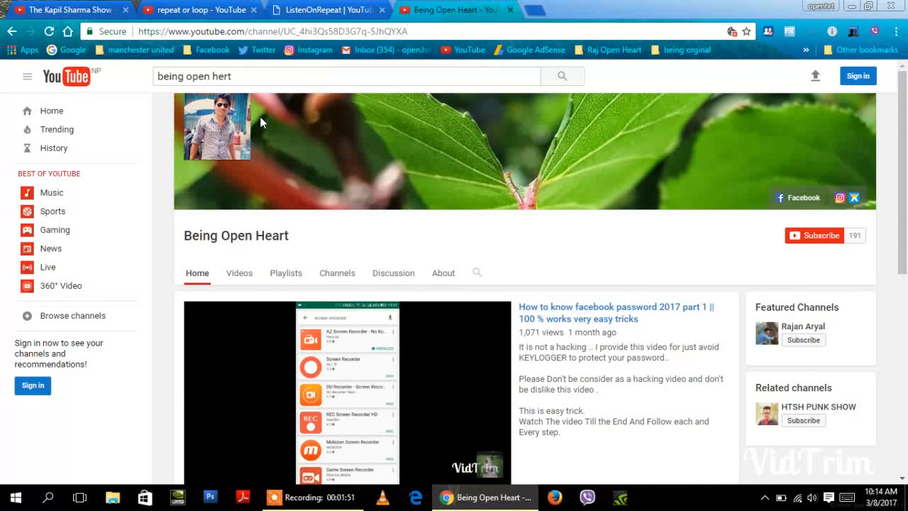
- Insert letters before youtube.com to form the gifyoutube.com address
click(346, 390)
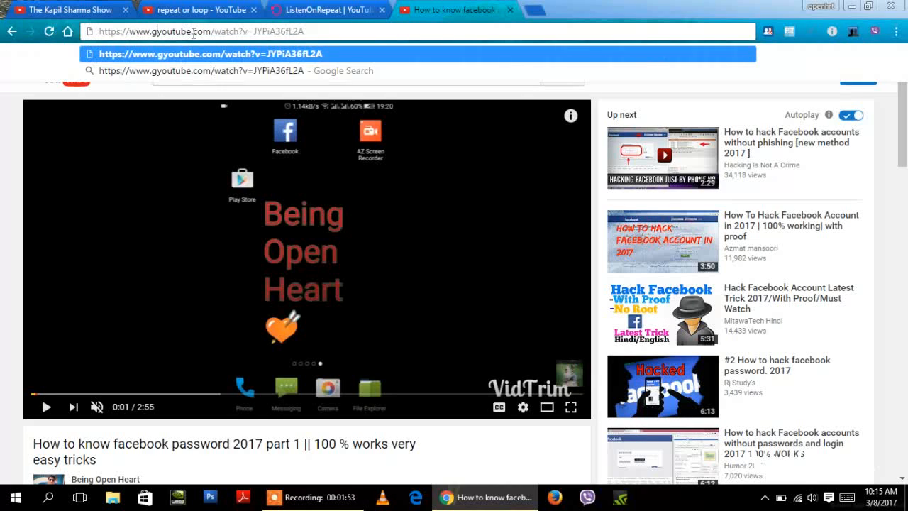
text(ifs)
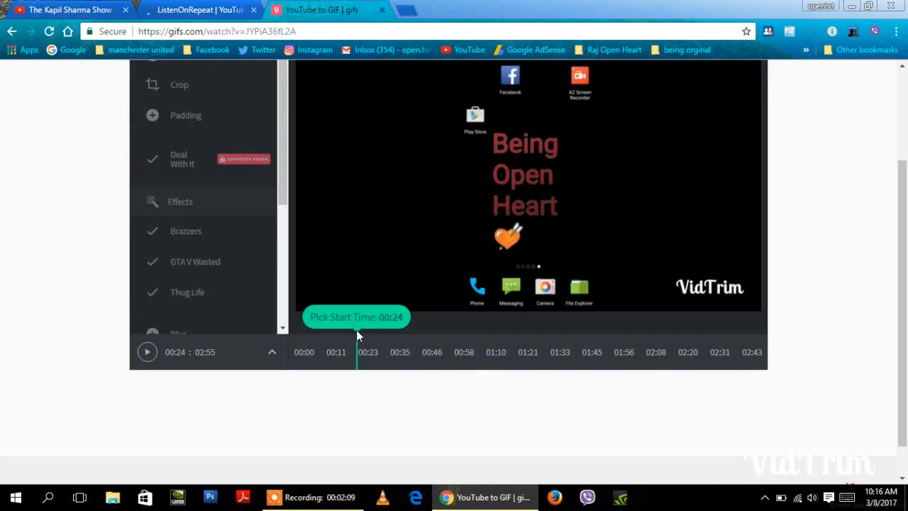
- Preview later start times around 01:39, then return the GIF start to 00:00
drag(357, 340, 380, 341)
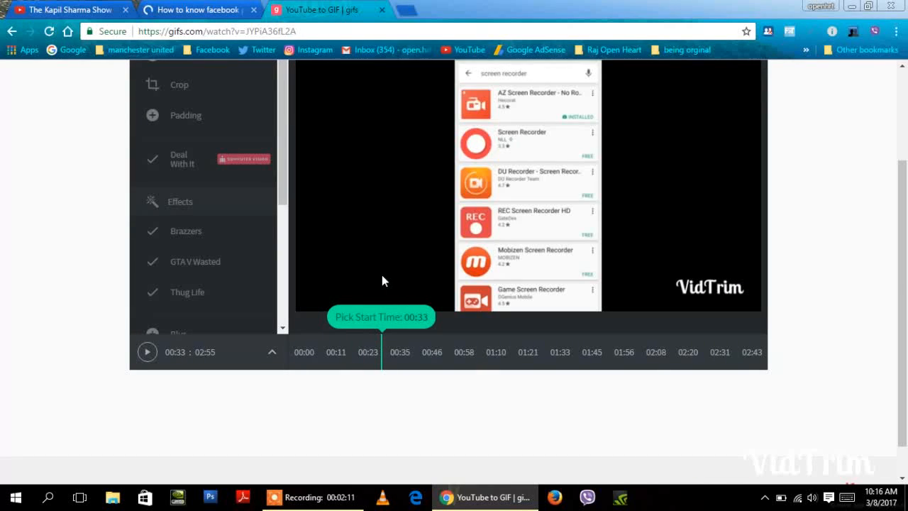
click(553, 352)
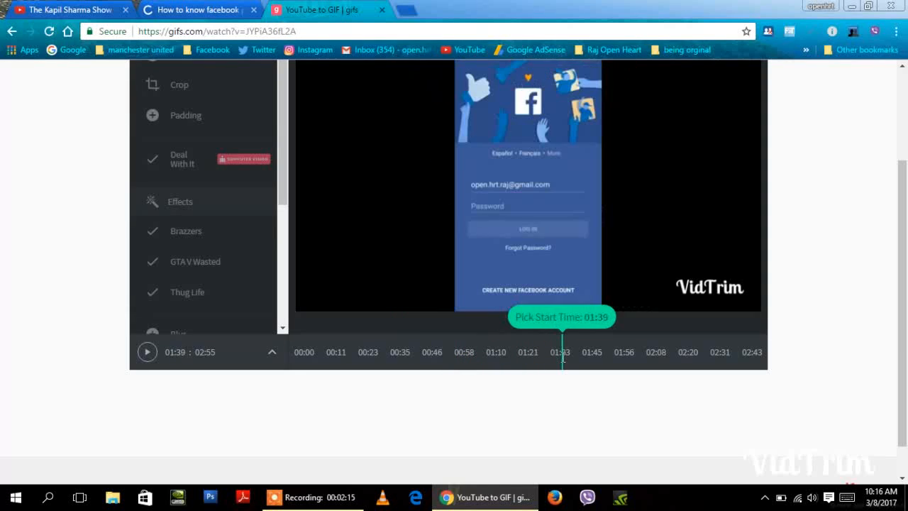
drag(559, 360, 289, 361)
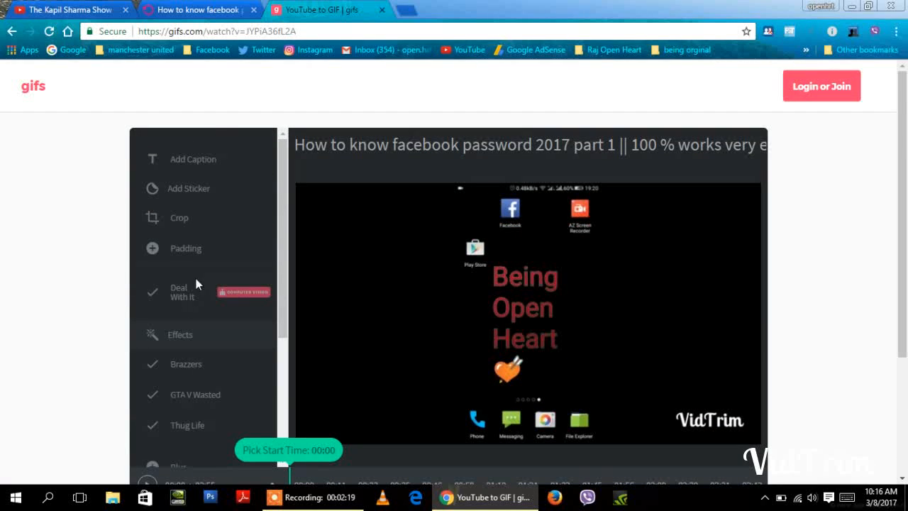
scroll(down, 3)
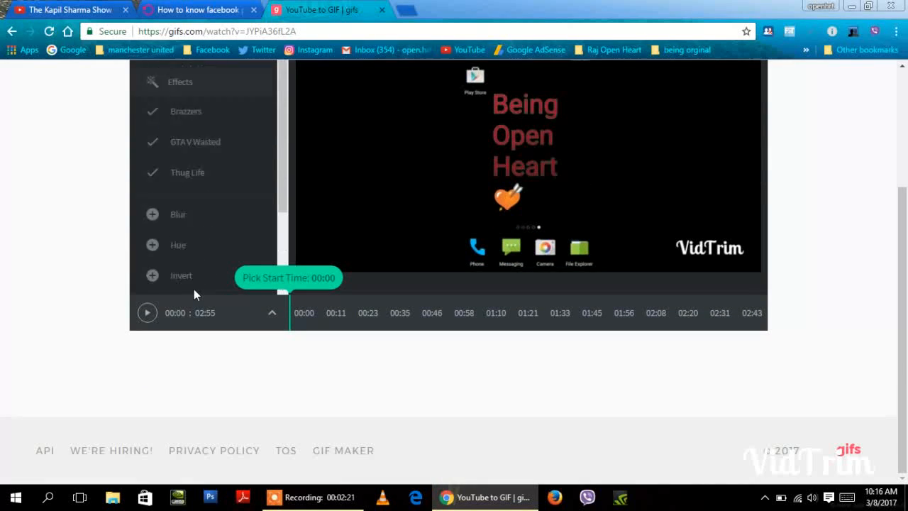